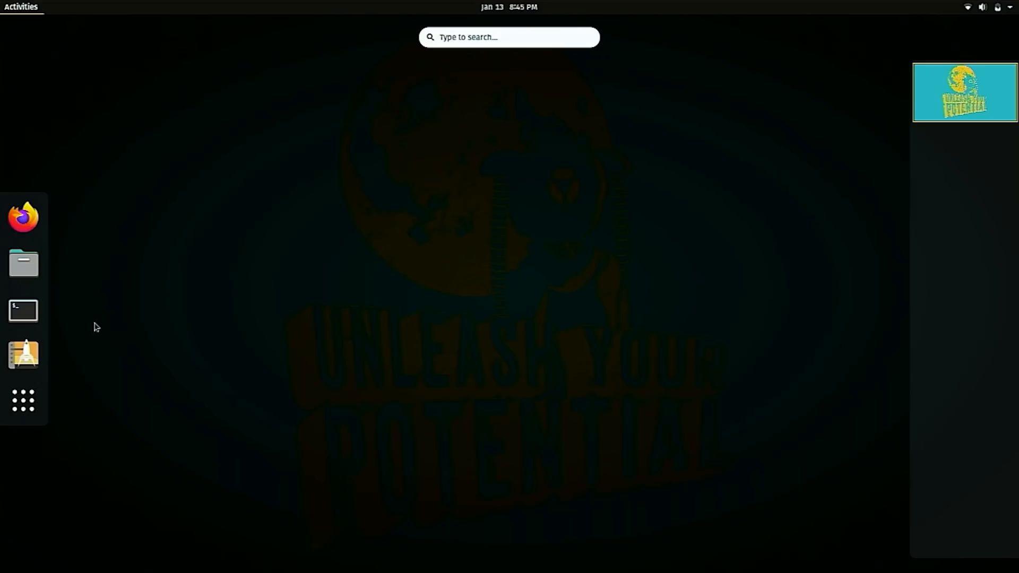
Show the full application grid with Office, Utilities, System folders, Pop!_Shop and Weather.
click(22, 400)
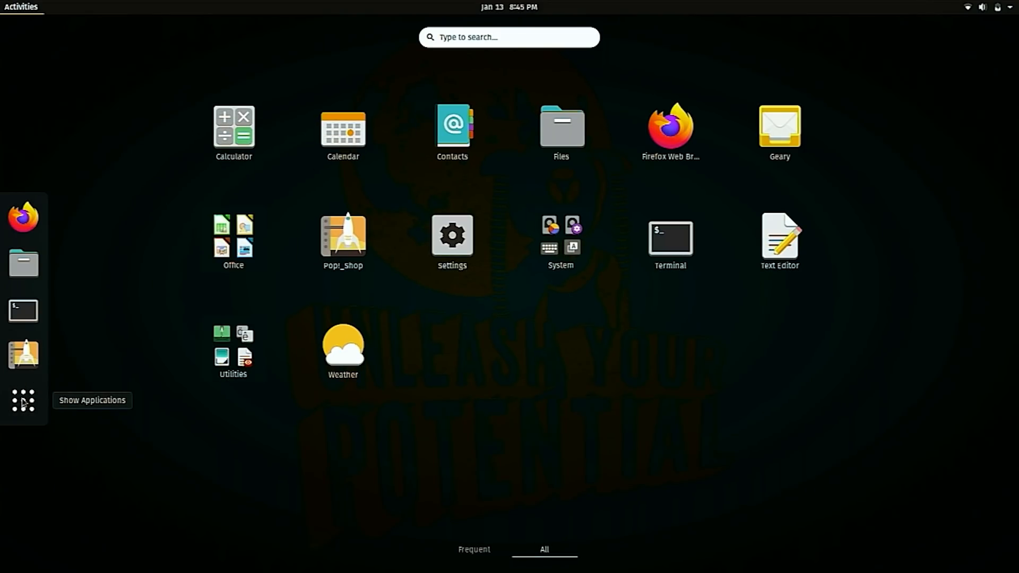
mouse_move(138, 331)
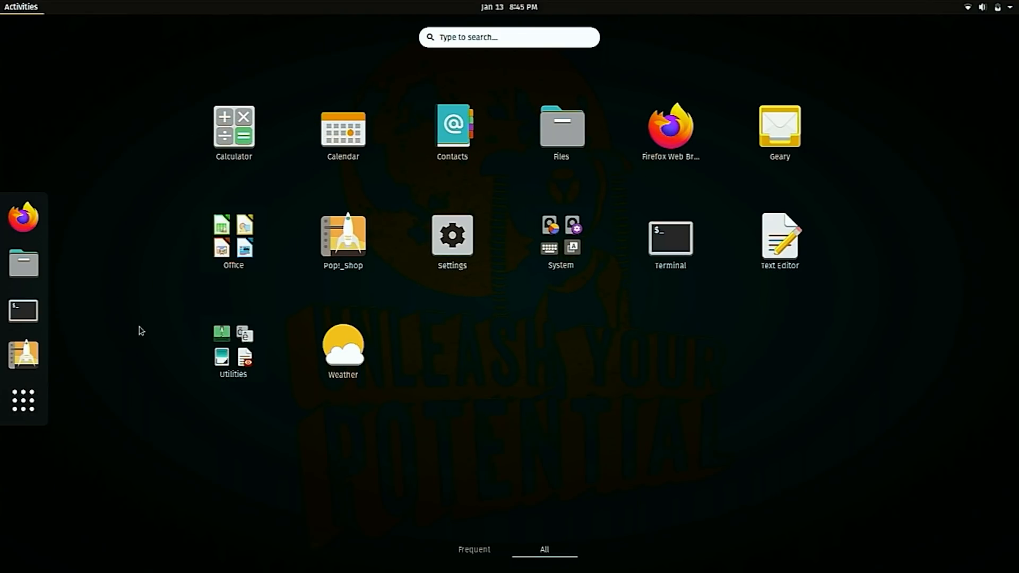
mouse_move(111, 386)
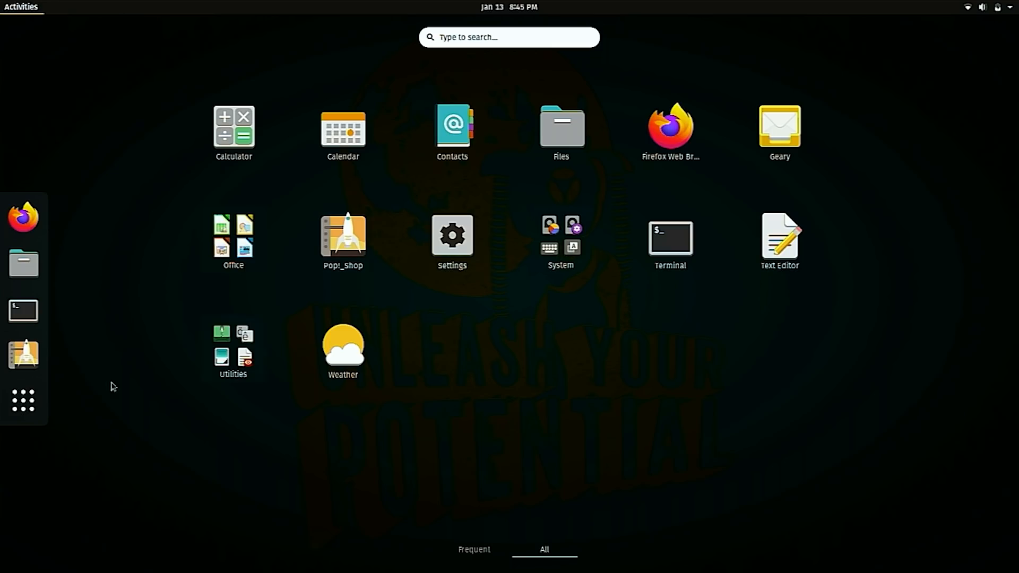
mouse_move(458, 316)
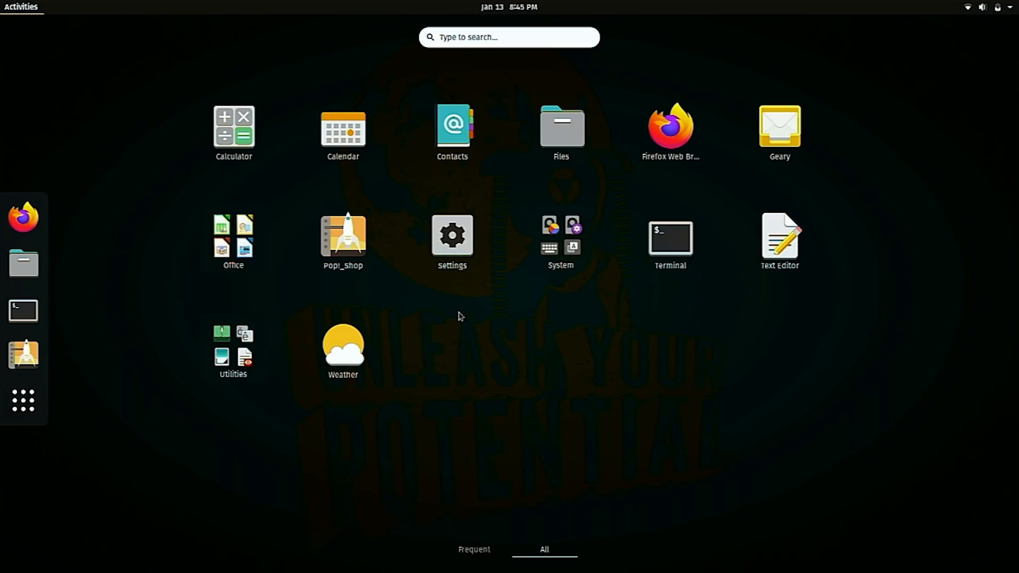